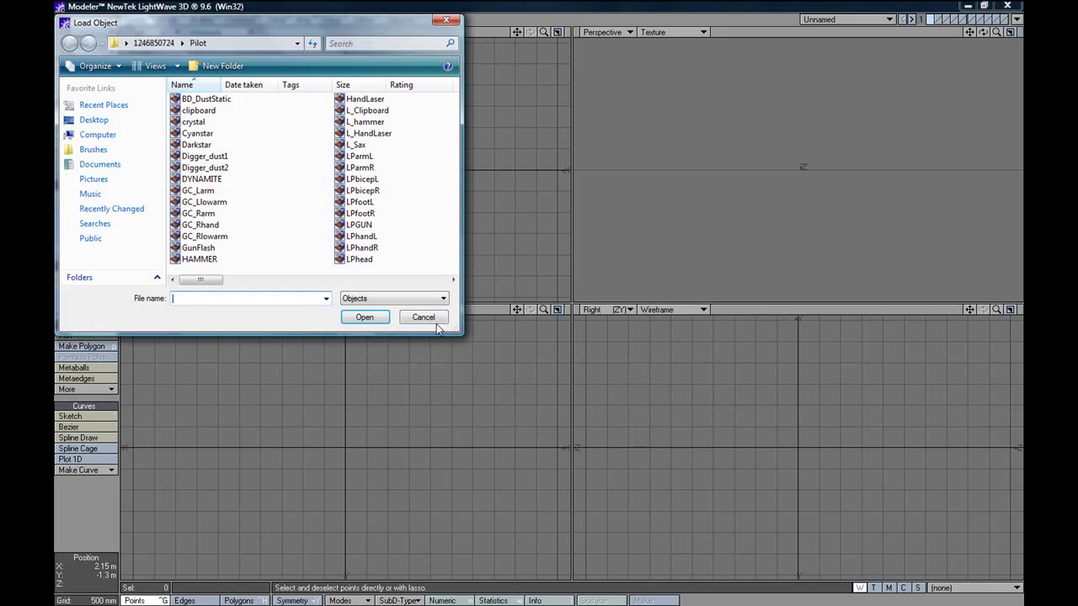
- Load the VLPhead object from the Pilot folder, triggering a missing Place.bmp prompt
left_click(451, 280)
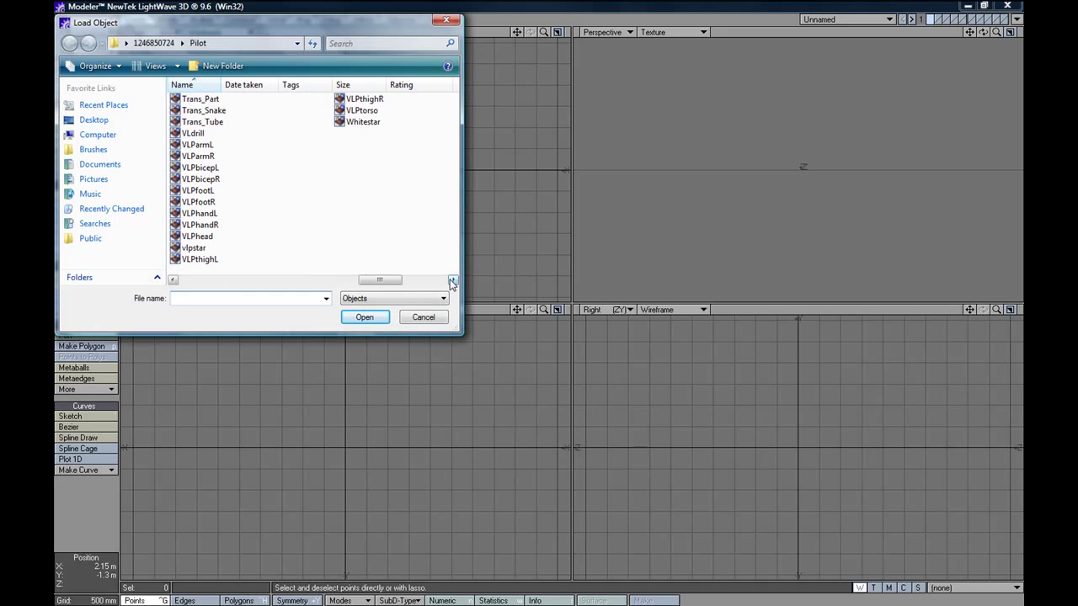
left_click(196, 236)
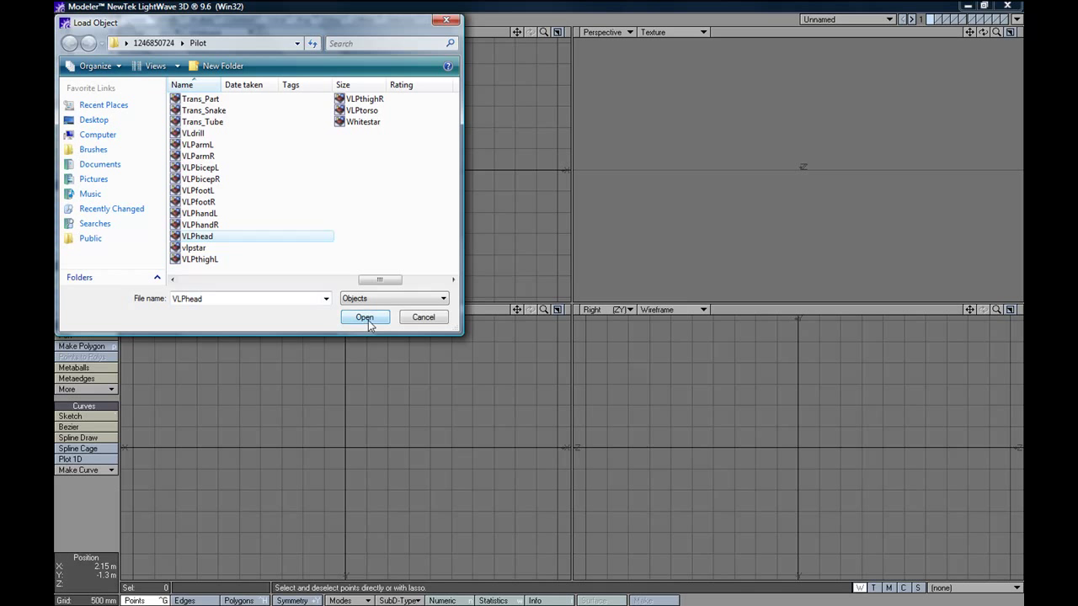
left_click(364, 317)
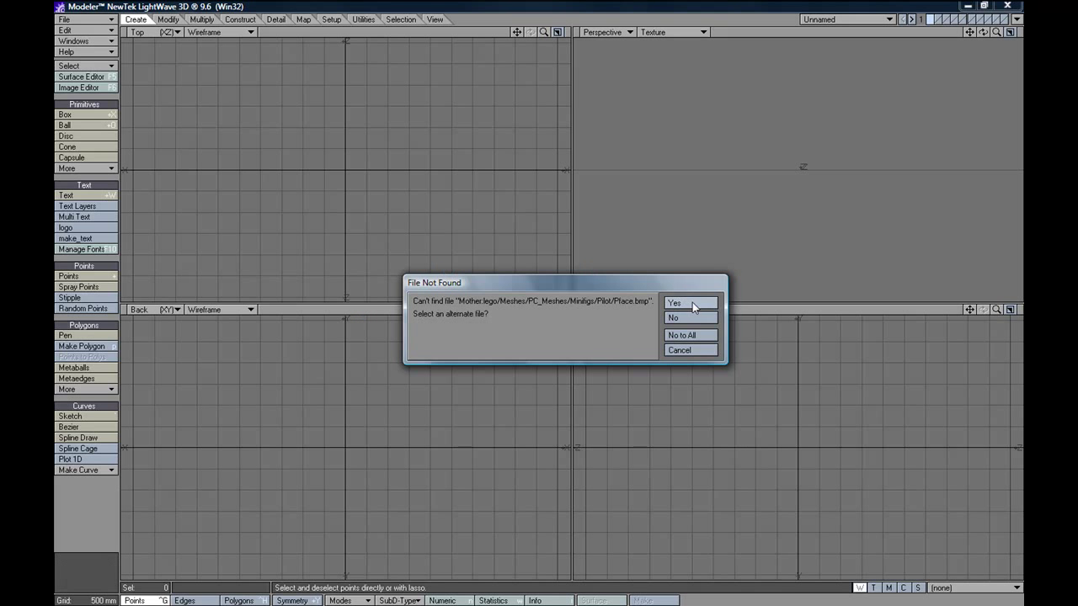
- Dismiss the File Not Found prompt for Place.bmp so VLPhead finishes loading
left_click(690, 302)
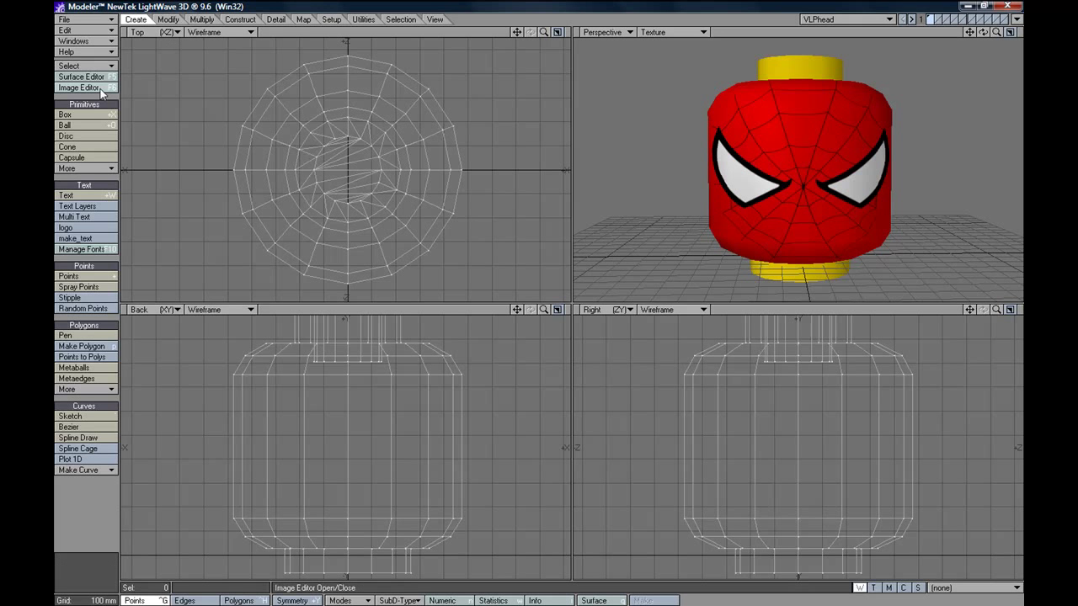
- Recolor the HP yellow plastic surface red in the Surface Editor, checking HP Head sides
left_click(79, 76)
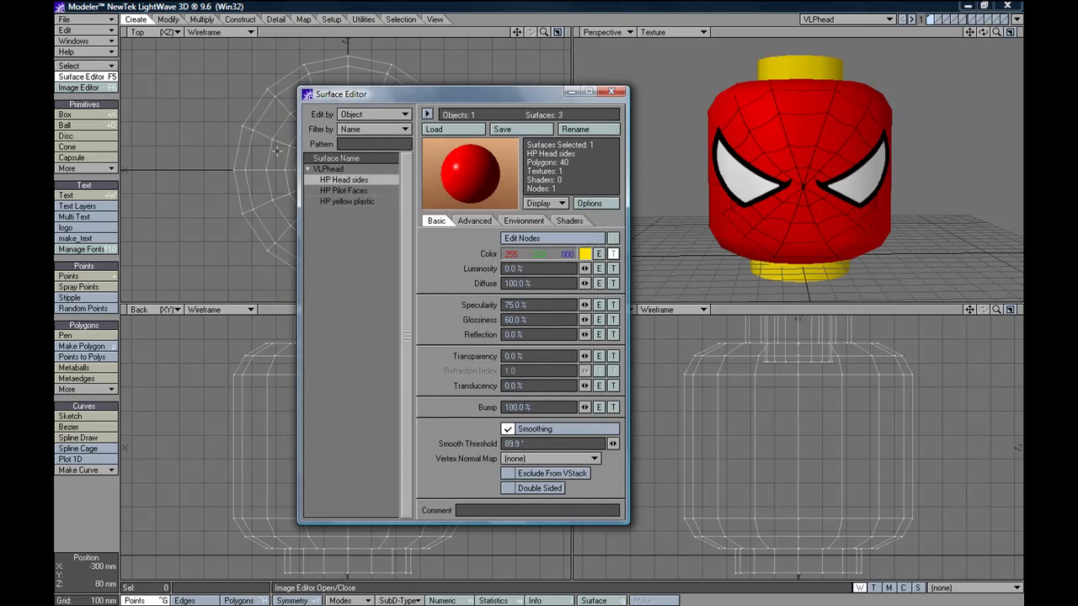
left_click(346, 201)
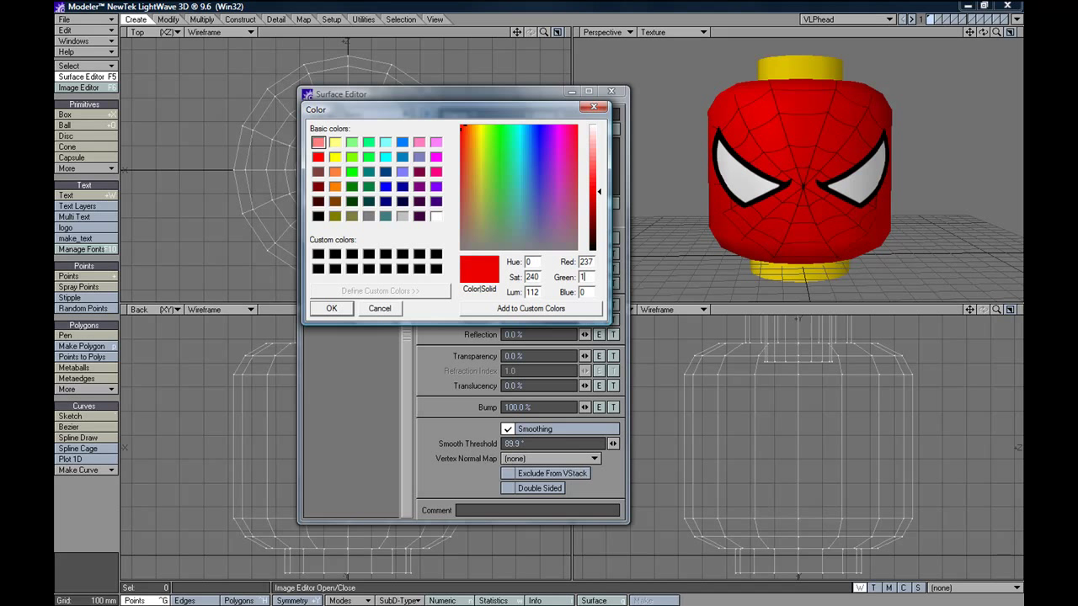
left_click(332, 308)
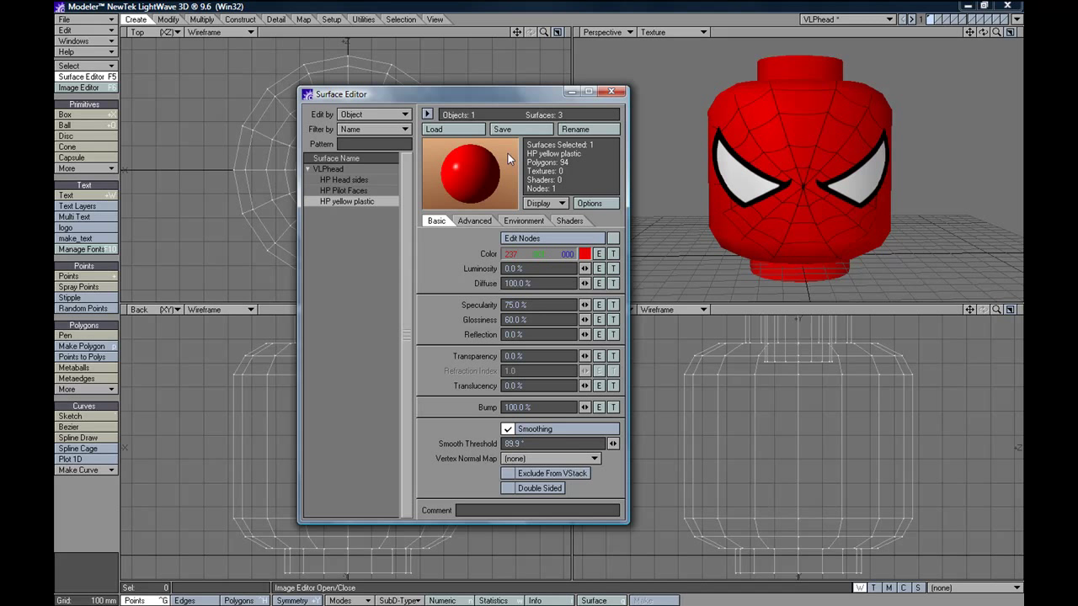
left_click(344, 179)
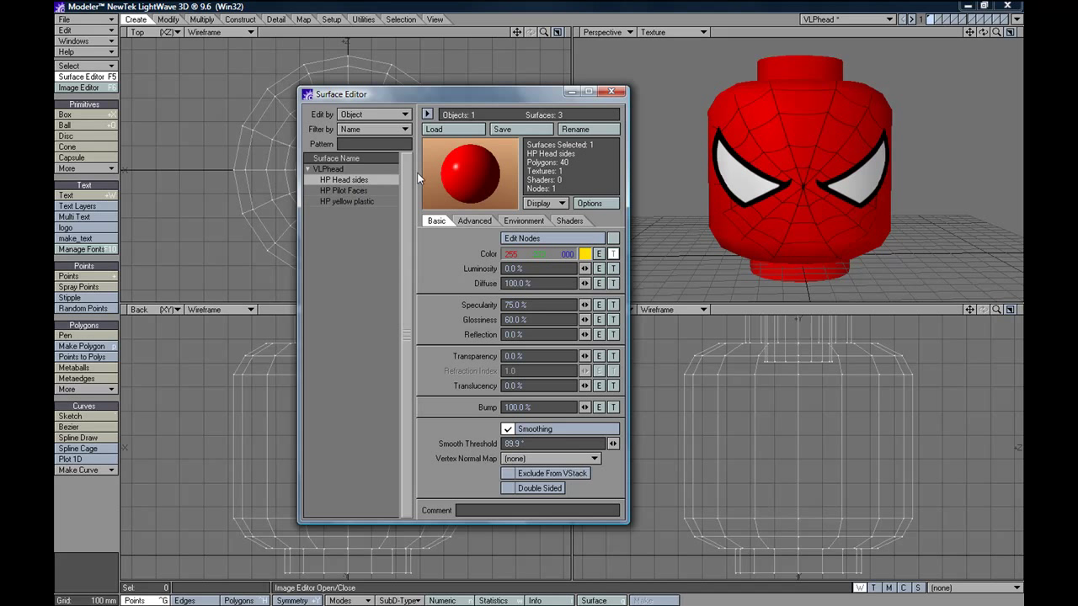
left_click(612, 91)
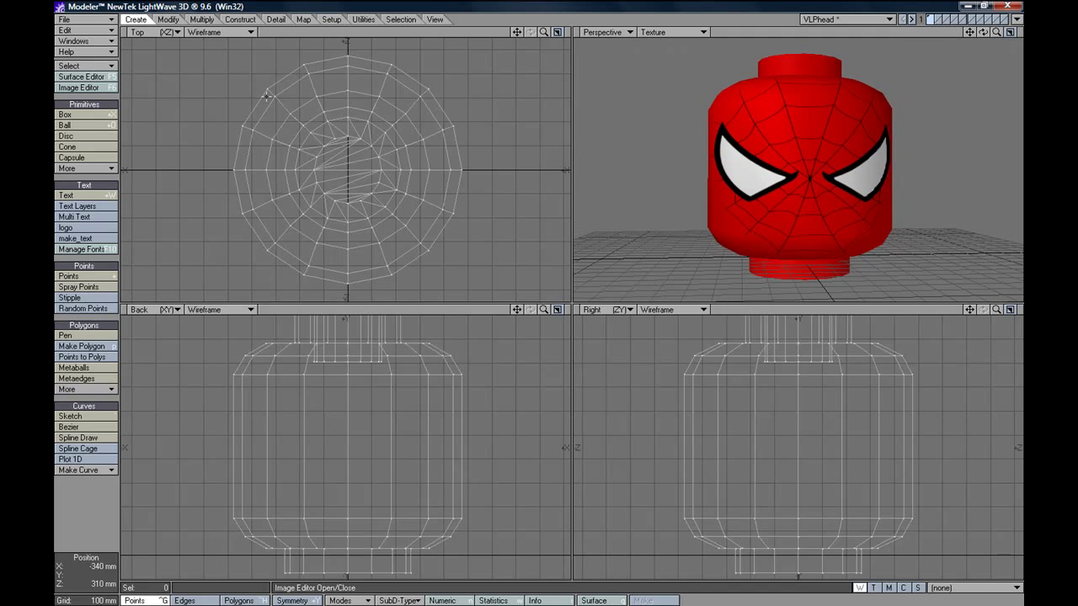
- Load the VLPhandR object from the Pilot folder
left_click(69, 17)
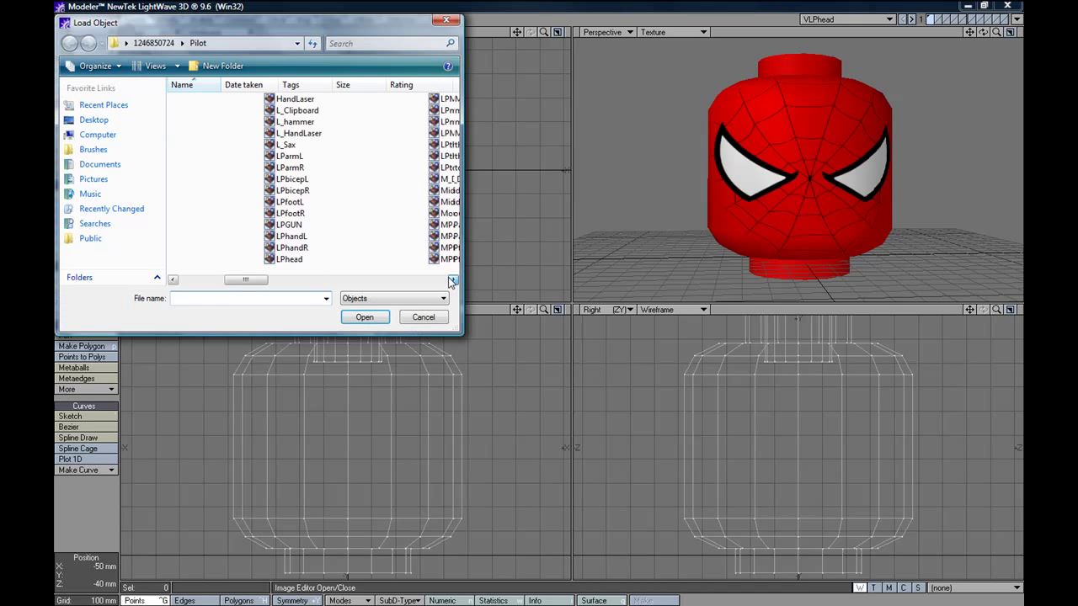
scroll("down", 3)
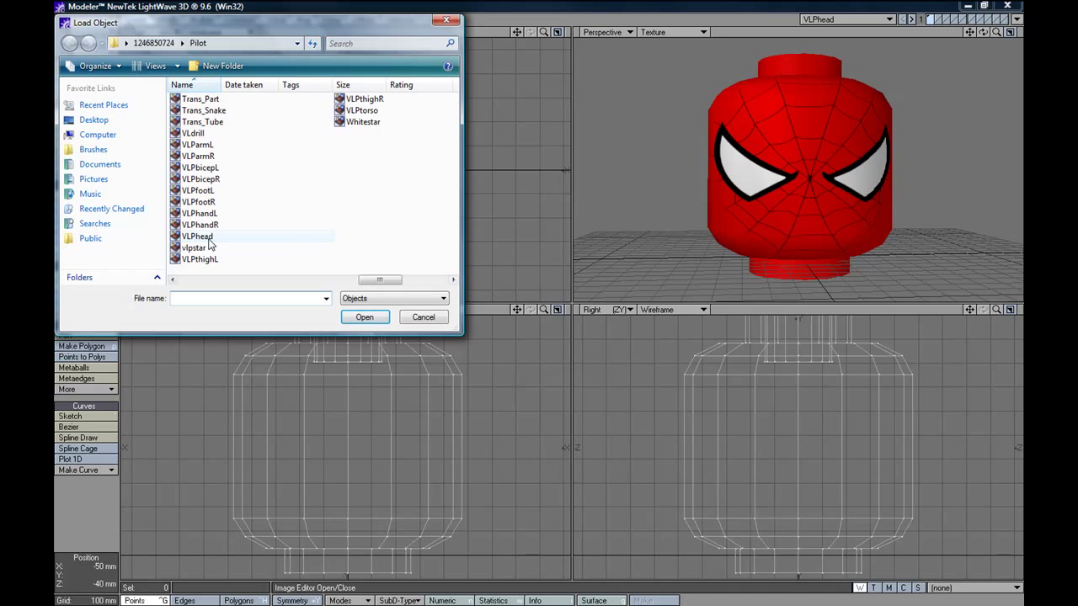
left_click(199, 224)
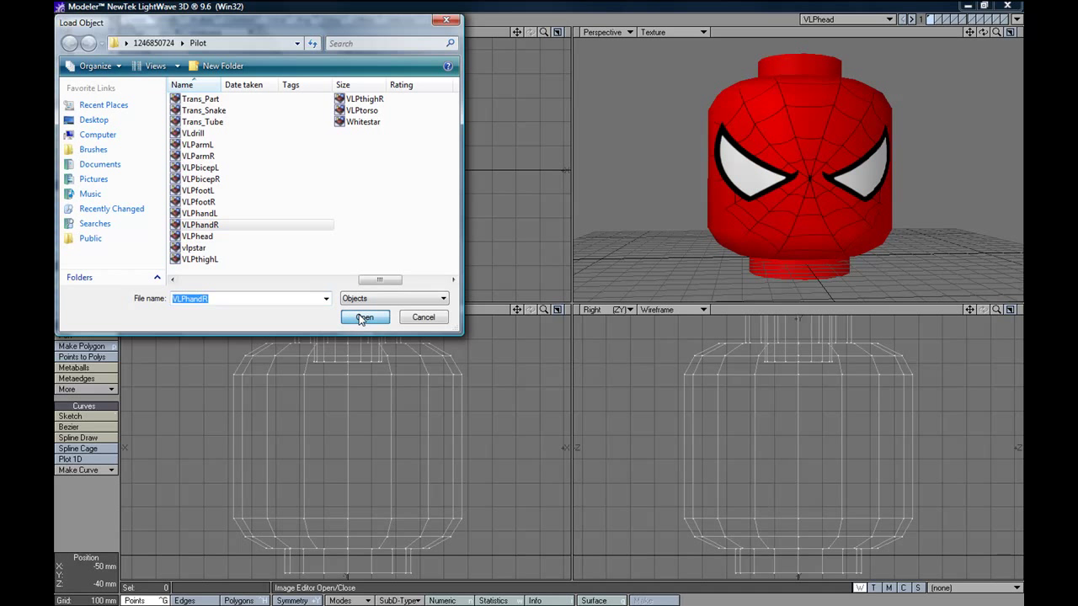
left_click(363, 316)
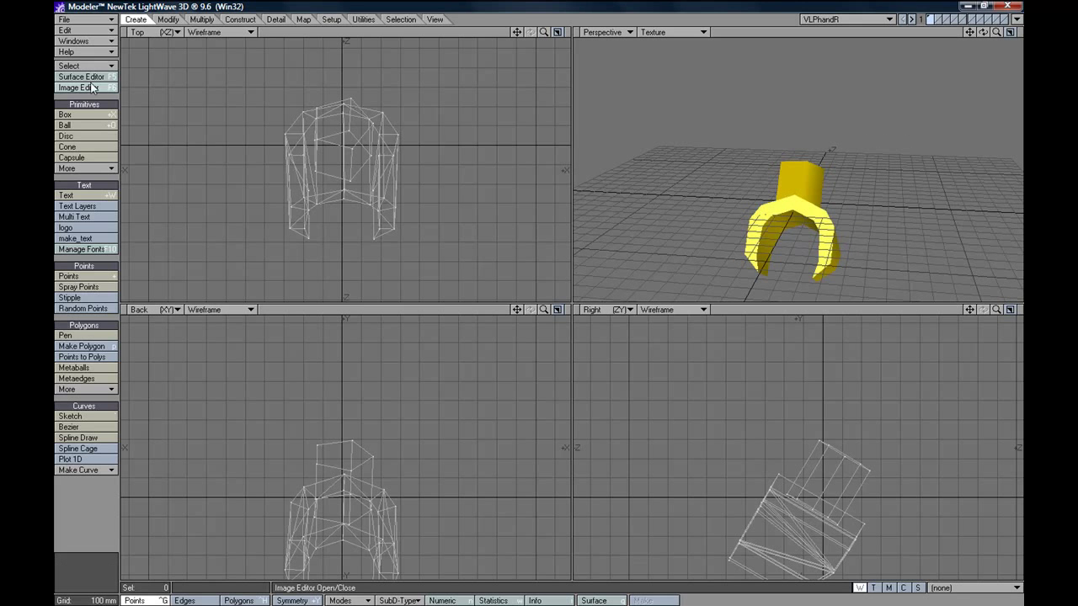
- Set the VLPhandR yellow plastic surface color to red in the Surface Editor
left_click(70, 77)
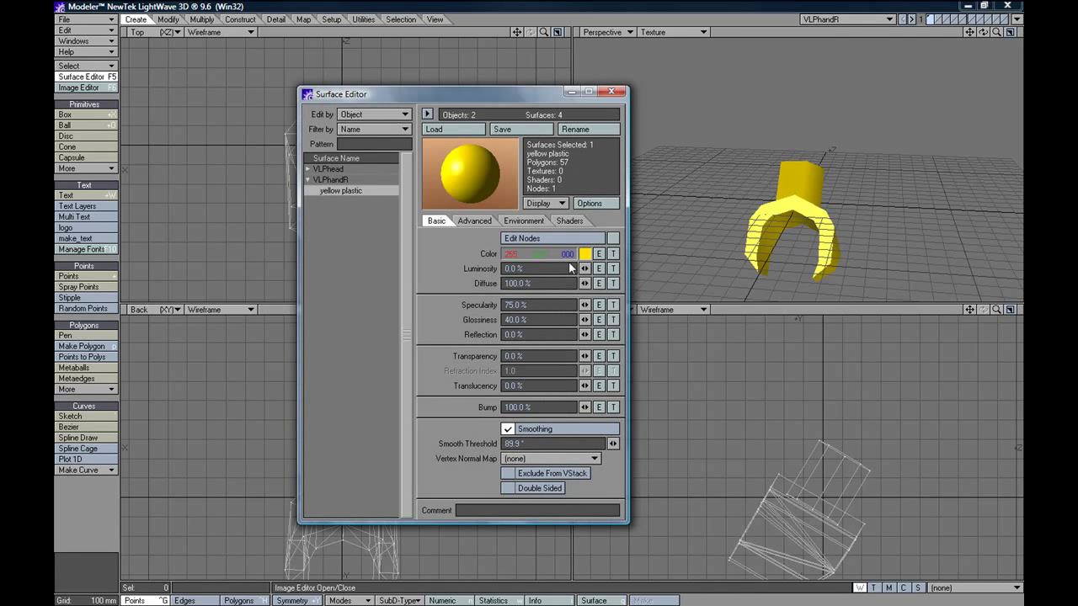
left_click(583, 253)
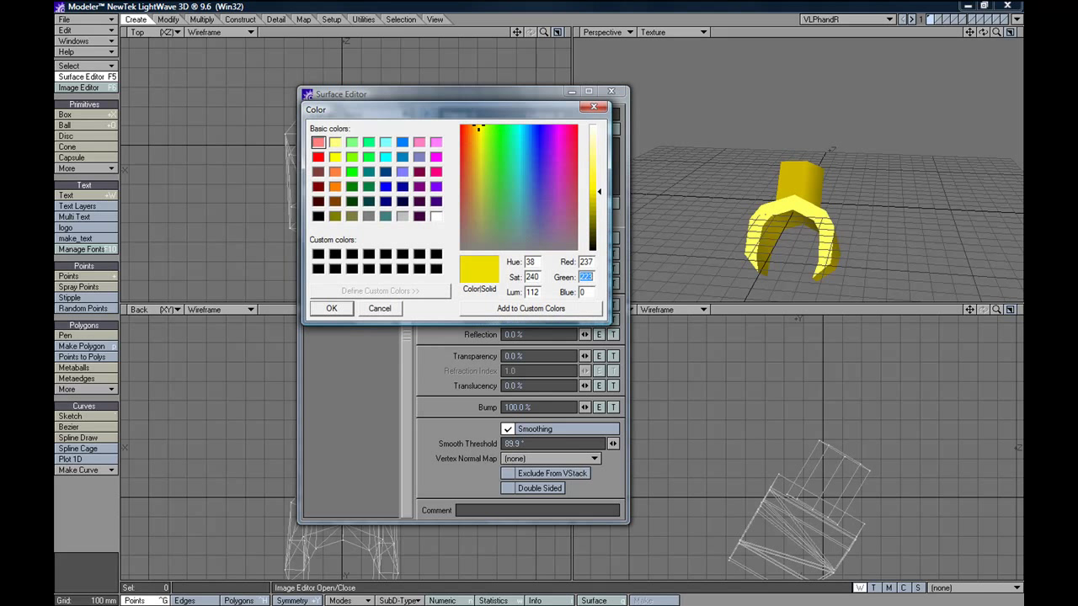
left_click(332, 308)
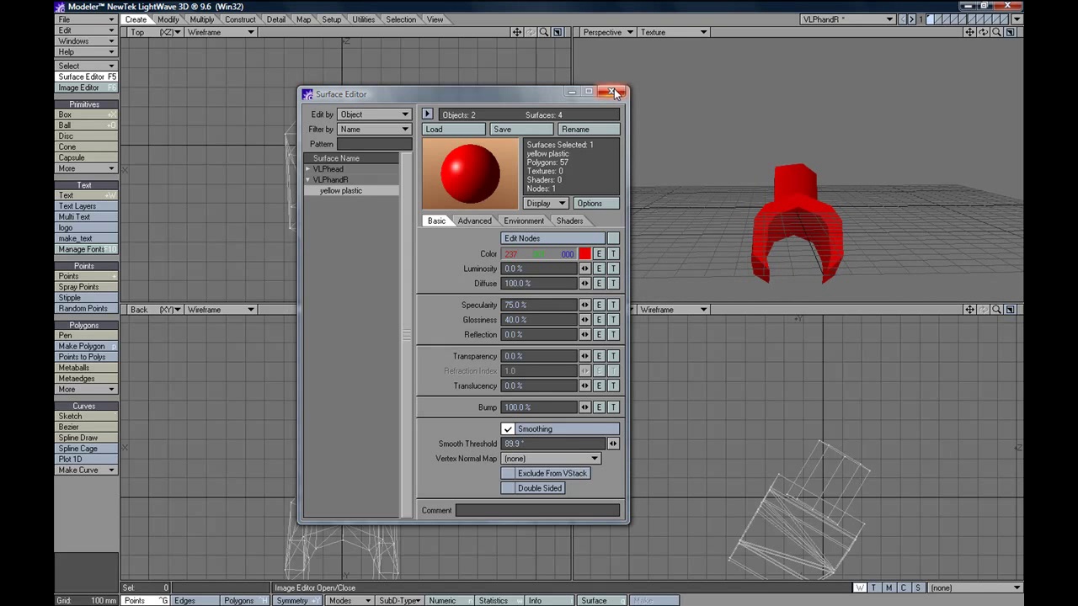
left_click(74, 18)
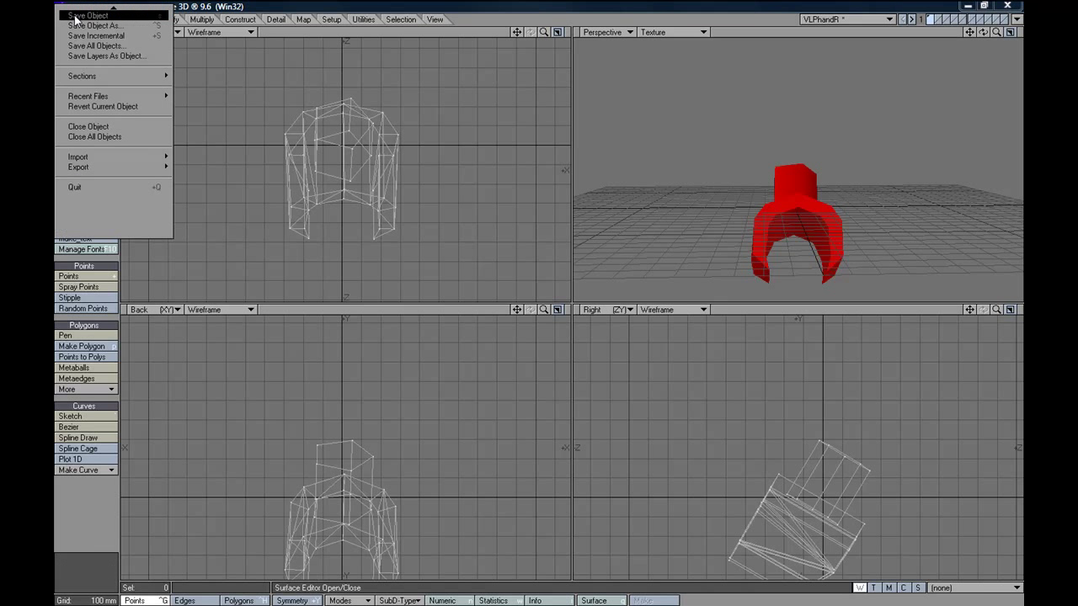
- Save the red VLPhandR object, then load VLPhandL from the Pilot folder
left_click(205, 141)
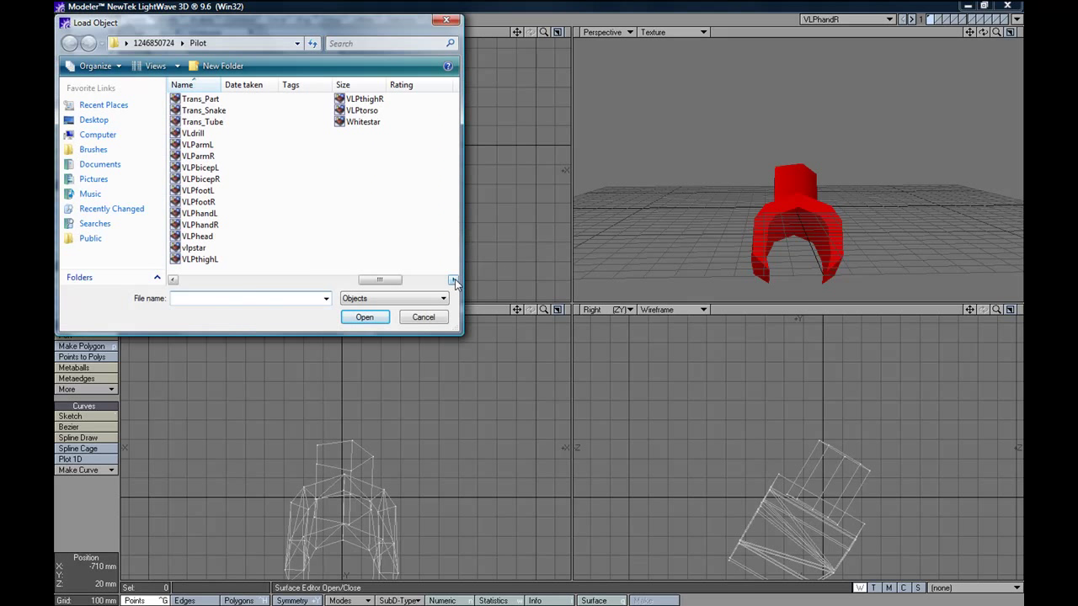
mouse_move(218, 228)
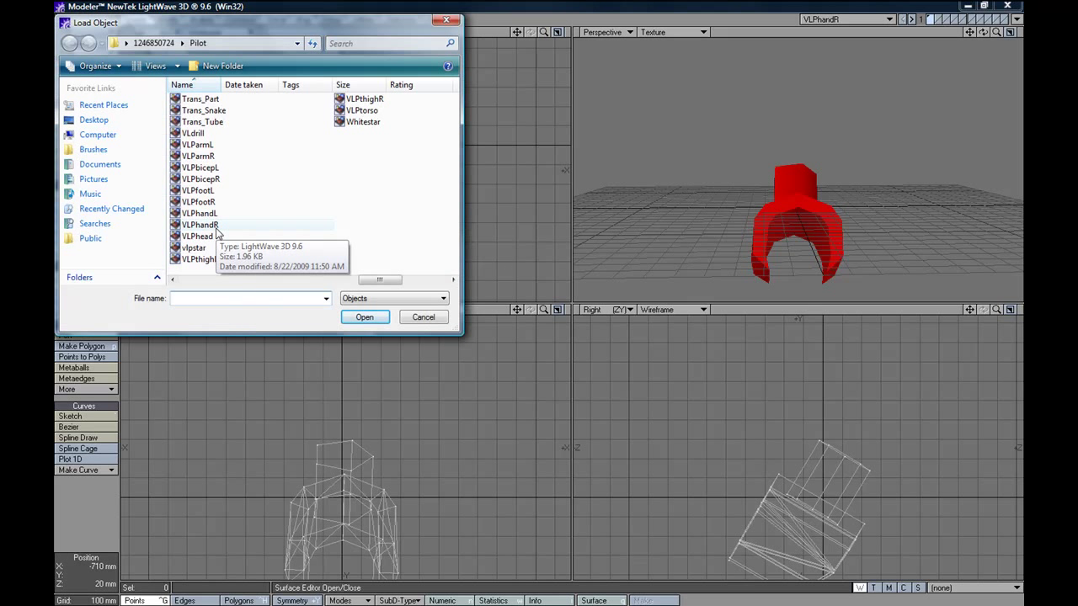
left_click(199, 213)
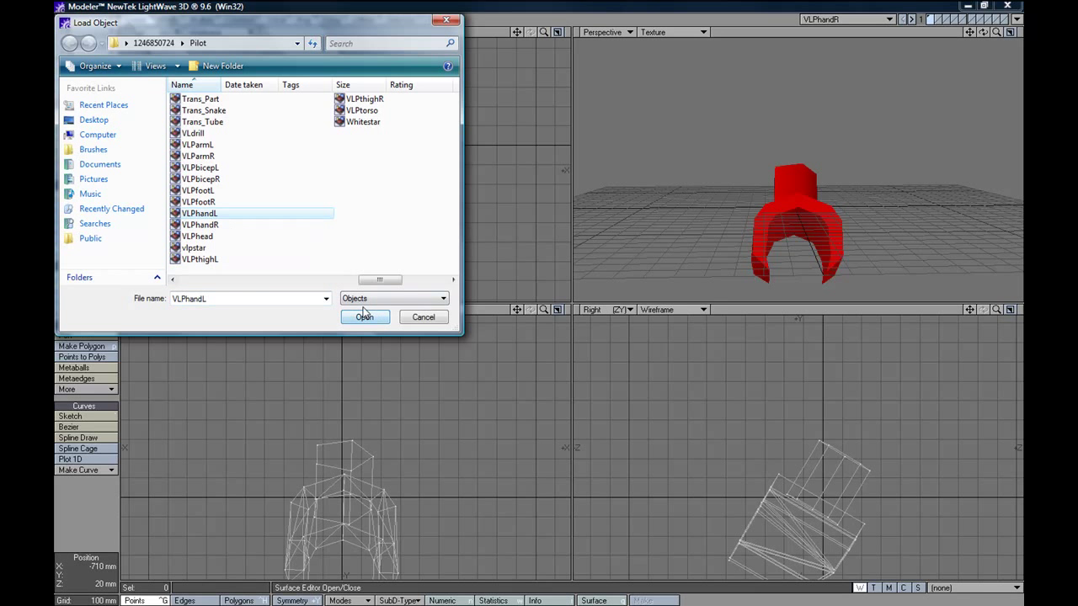
left_click(364, 317)
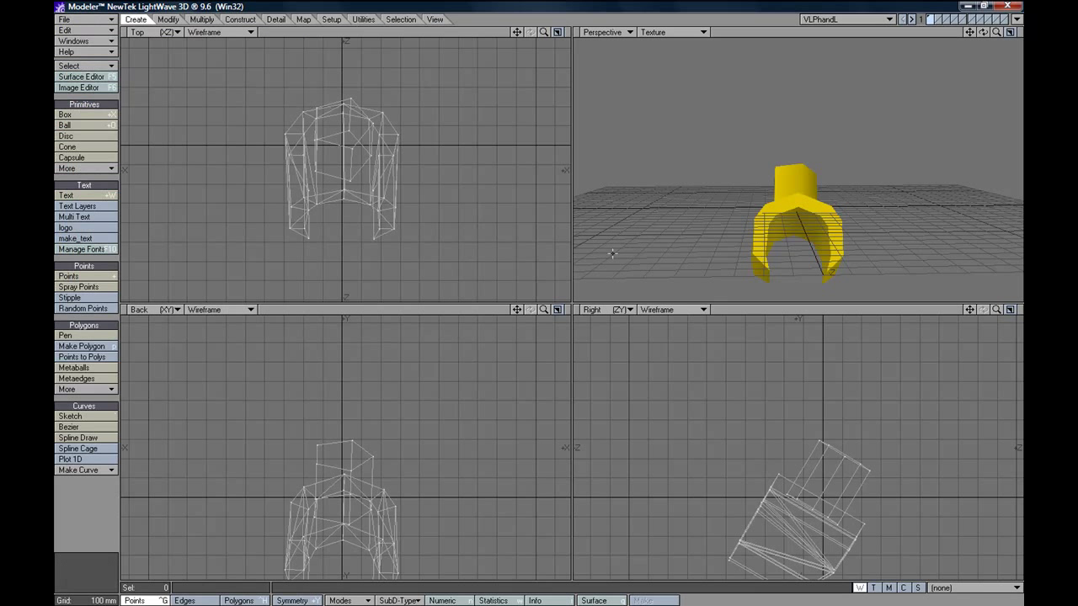
- Set the VLPhandL yellow plastic surface color to red in the Surface Editor
left_click(76, 76)
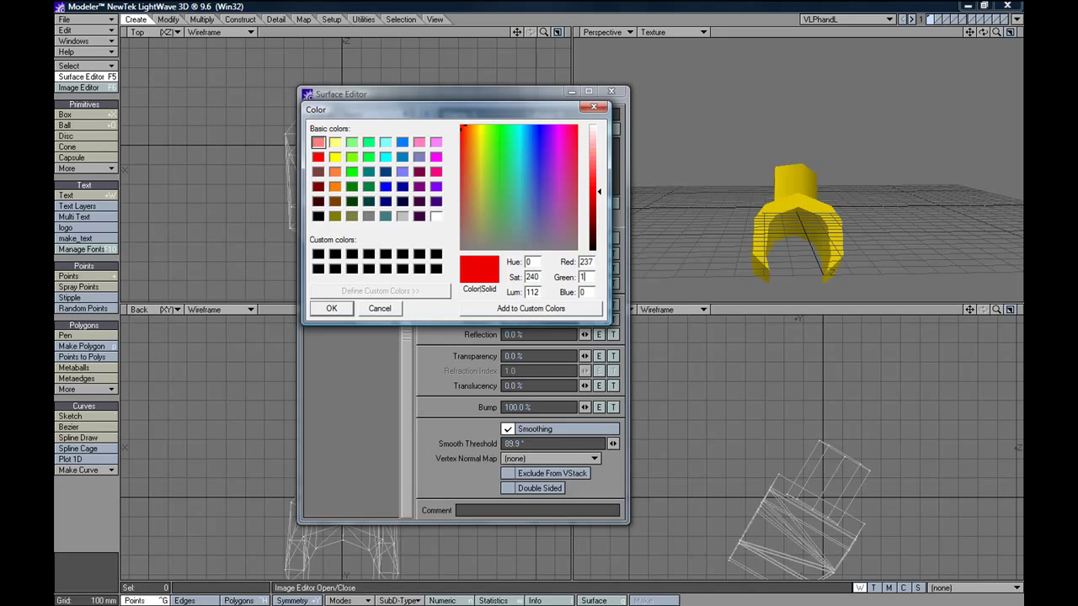
left_click(331, 308)
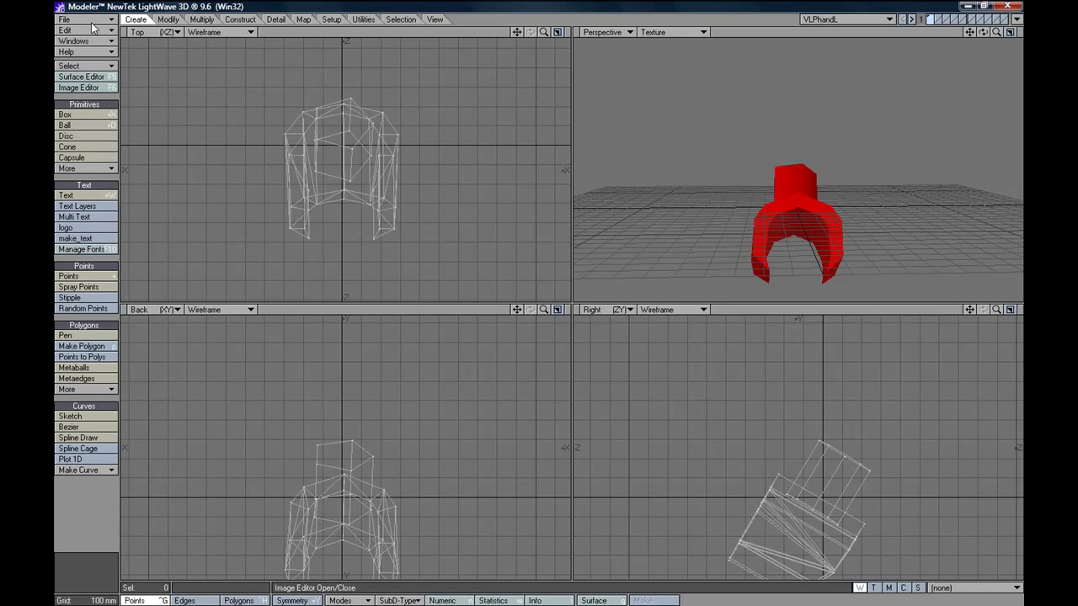
mouse_move(804, 245)
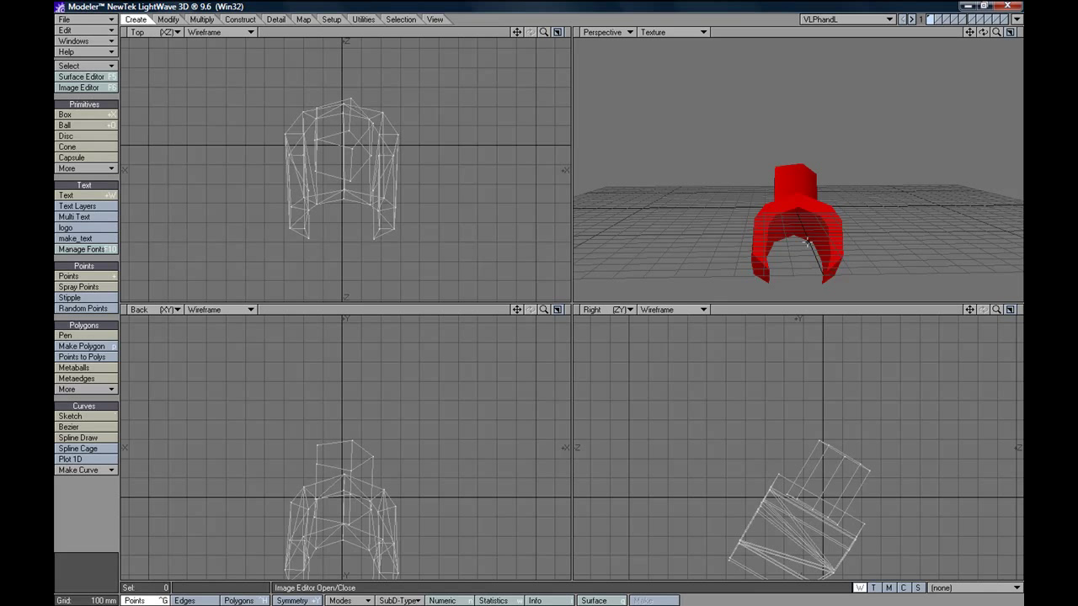